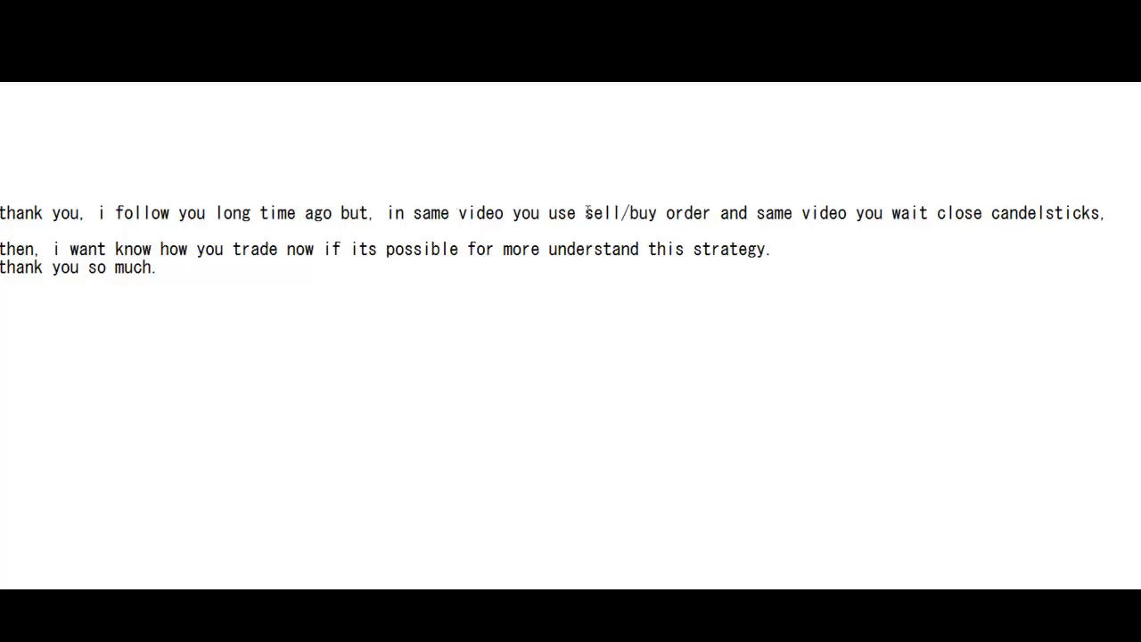
left_click_drag(702, 214, 791, 214)
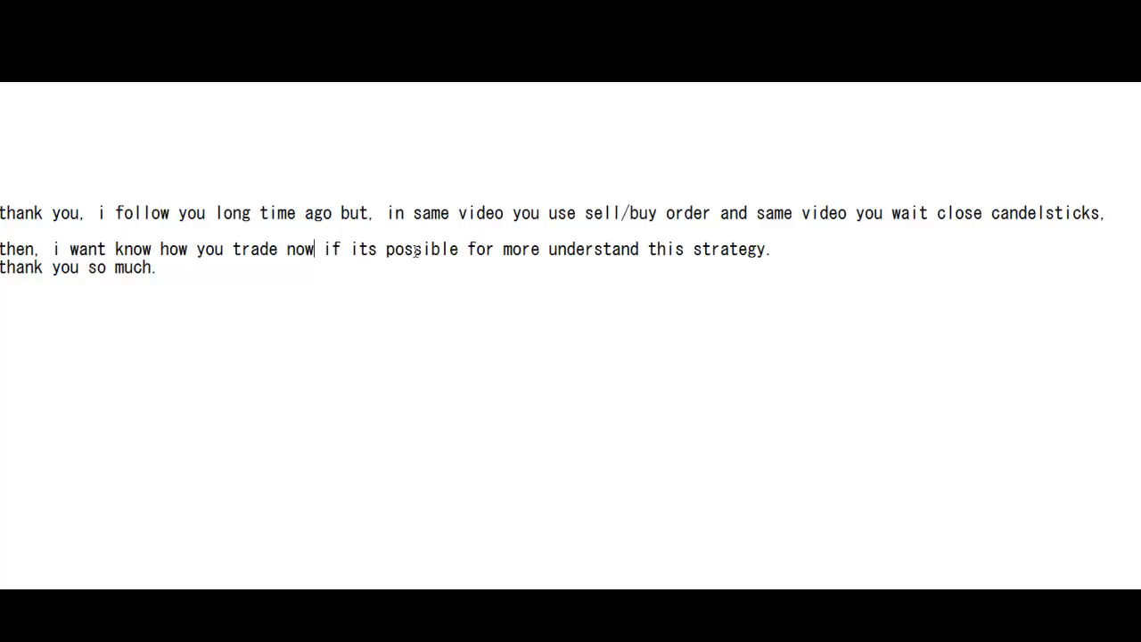
mouse_move(449, 264)
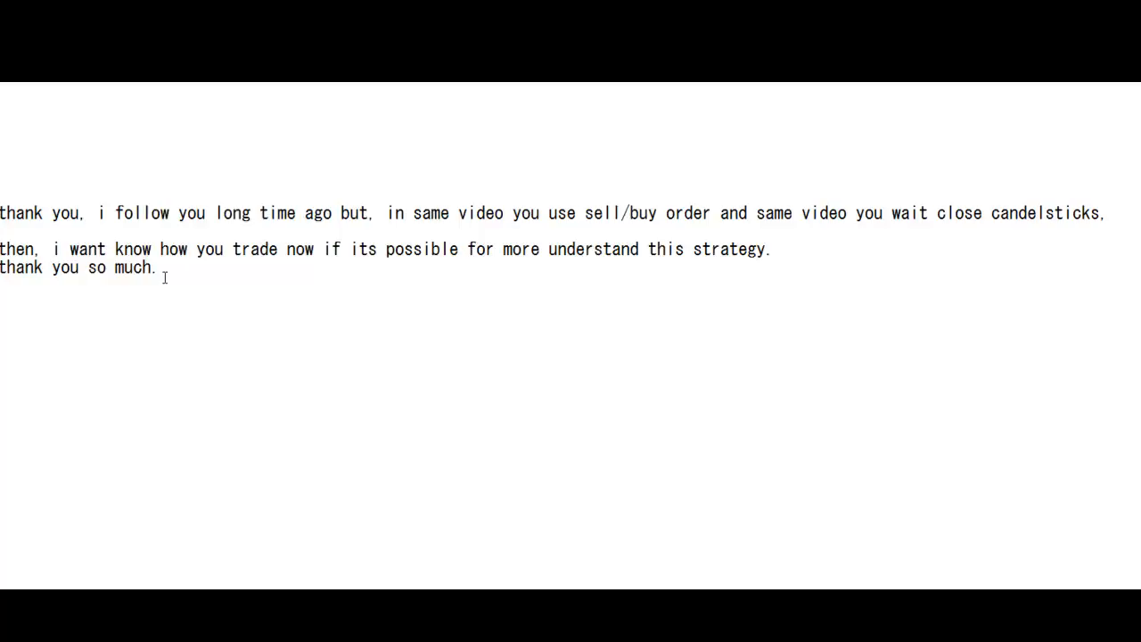
mouse_move(250, 360)
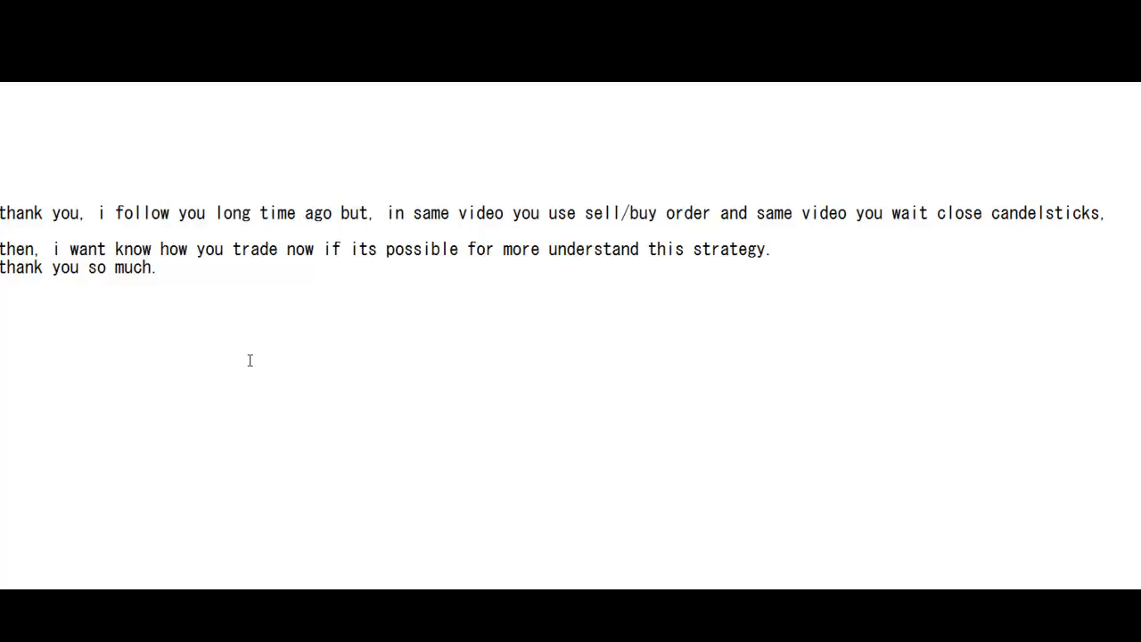